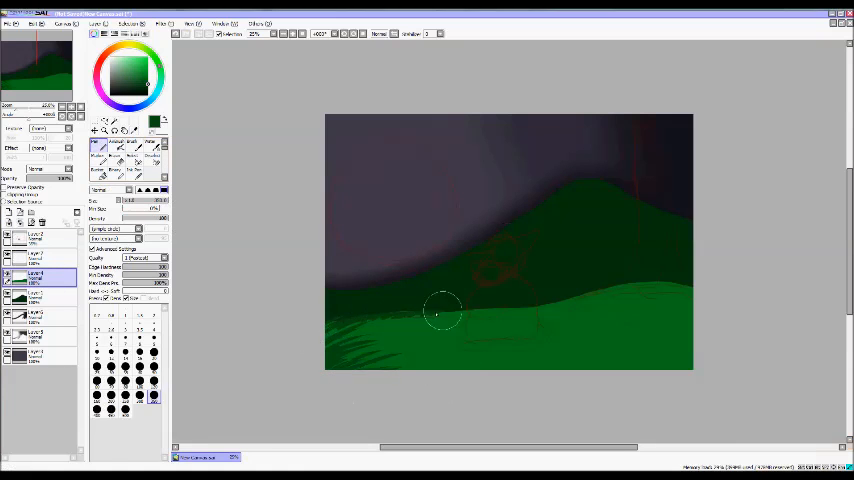
Step: Darken the purple night sky above the green hills with a large airbrush
{"action": "left_click_drag", "start_coordinate": [444, 310], "coordinate": [584, 316]}
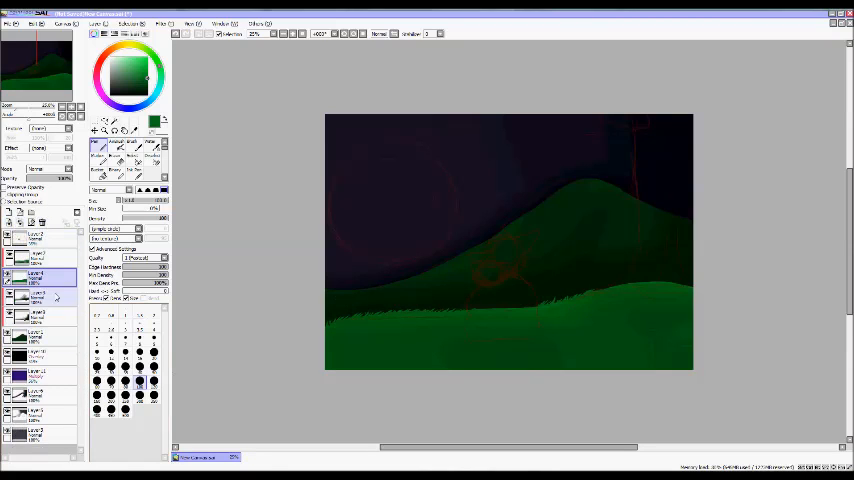
Step: Sketch the cat-eared character in brown, then trace black lines over its head
{"action": "left_click_drag", "start_coordinate": [530, 220], "coordinate": [604, 184]}
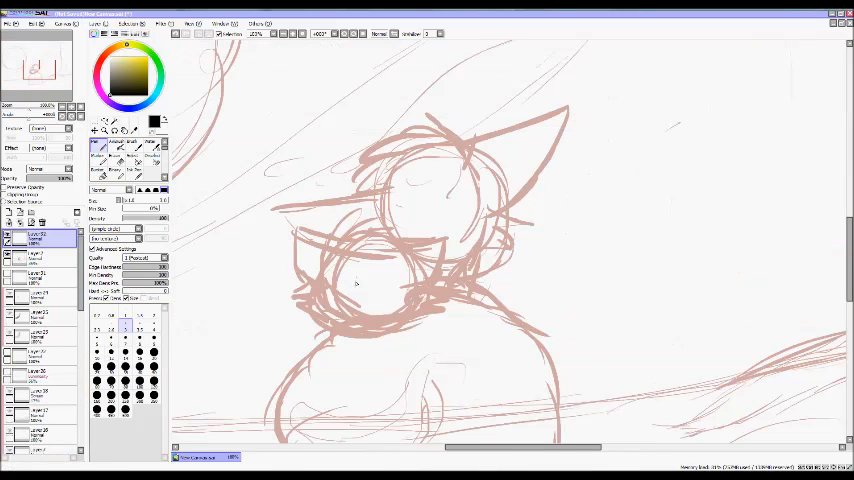
{"action": "left_click_drag", "start_coordinate": [300, 230], "coordinate": [440, 310]}
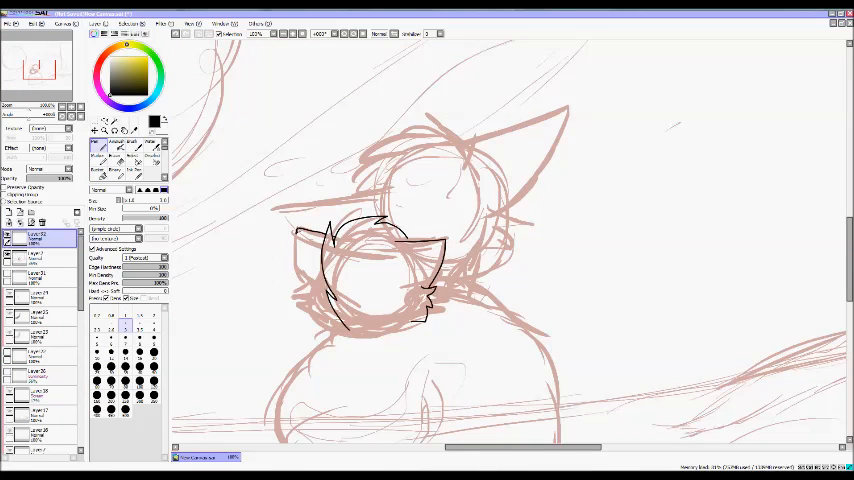